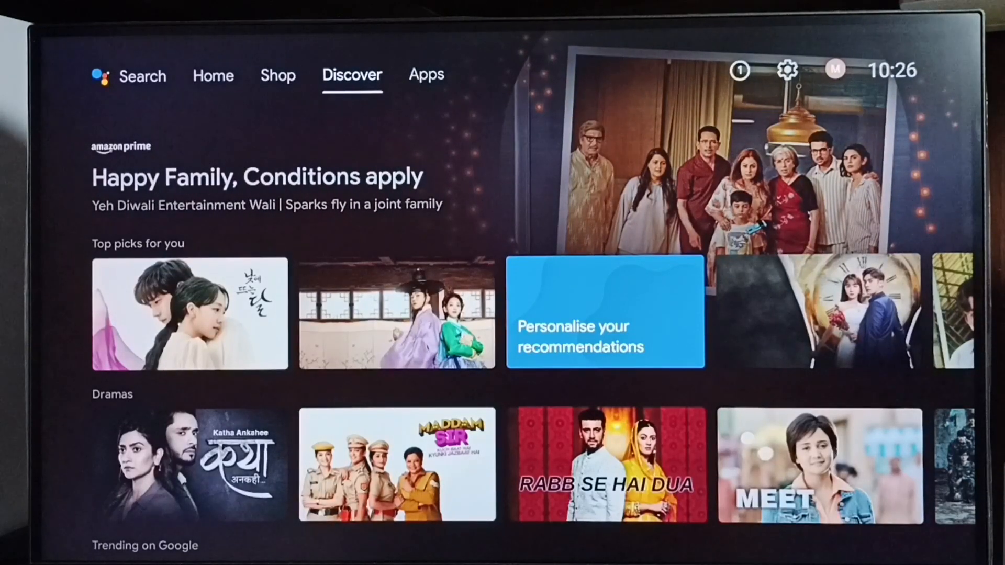
Open Settings from the Apps tab of the Google TV home screen.
{"action": "left_click", "coordinate": [426, 74]}
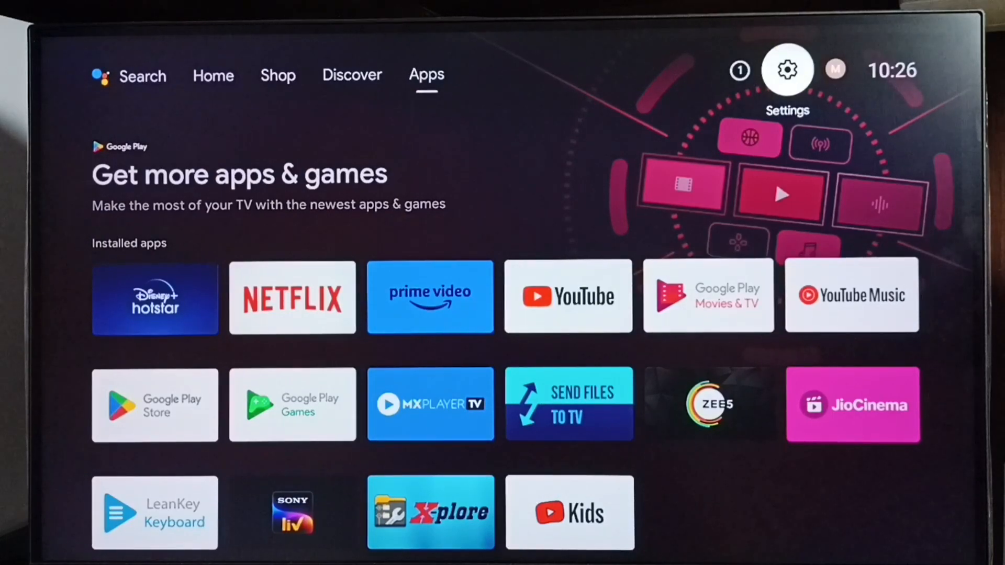
{"action": "left_click", "coordinate": [786, 70]}
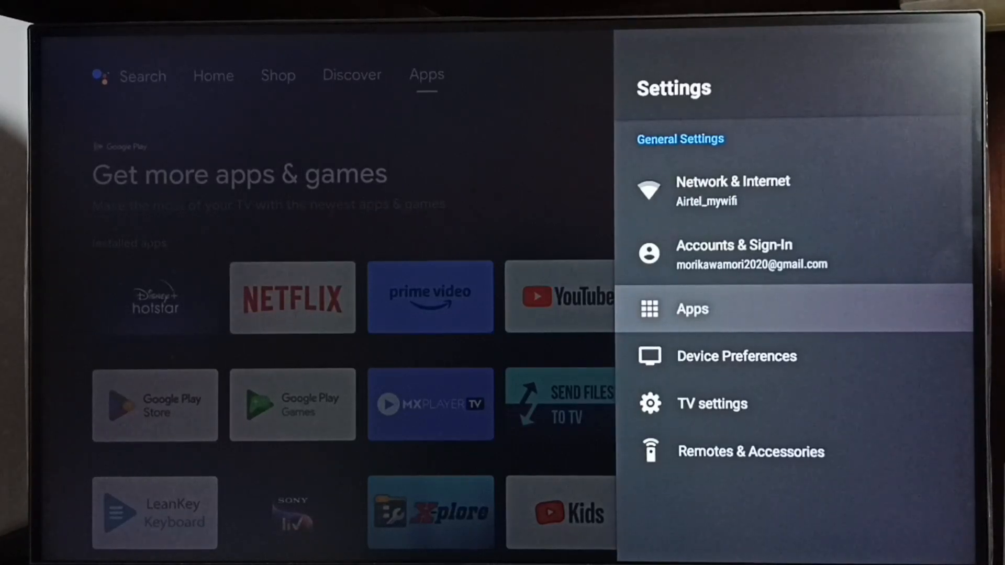
Open Apps, then Unknown sources, to reach the Install unknown apps list.
{"action": "left_click", "coordinate": [691, 309]}
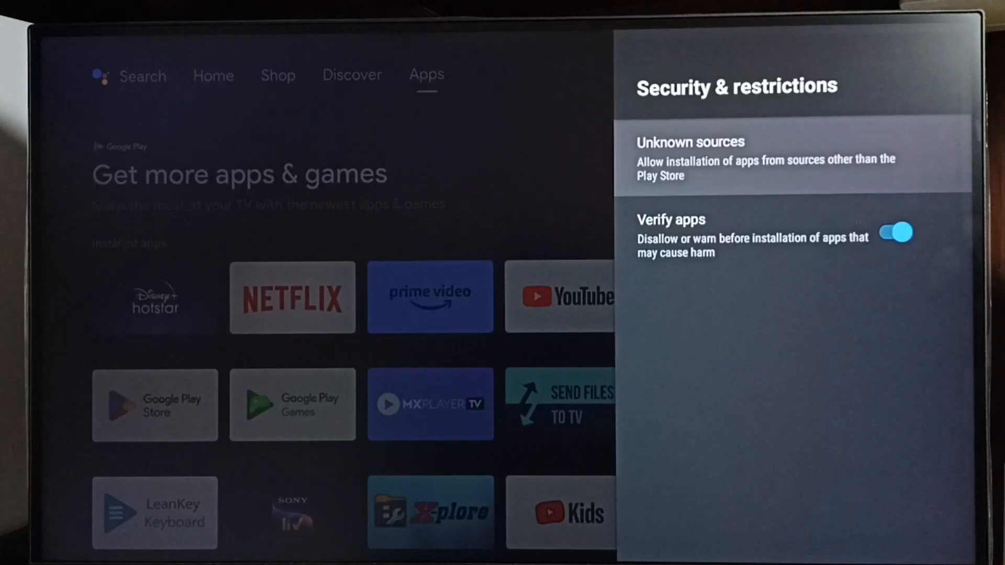
{"action": "left_click", "coordinate": [691, 142]}
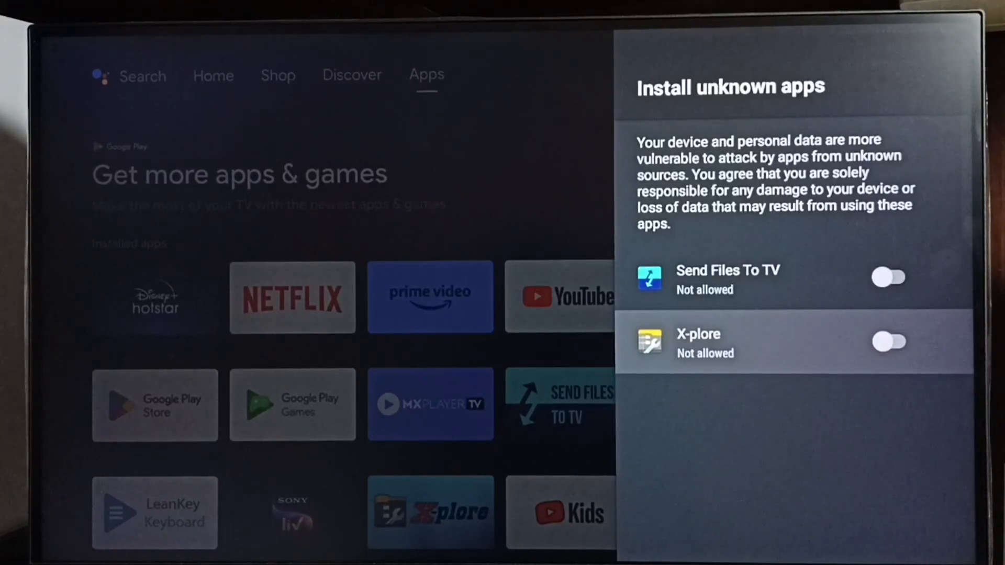
Enable X-plore and Send Files To TV for unknown installs, then disable Verify apps.
{"action": "left_click", "coordinate": [890, 340]}
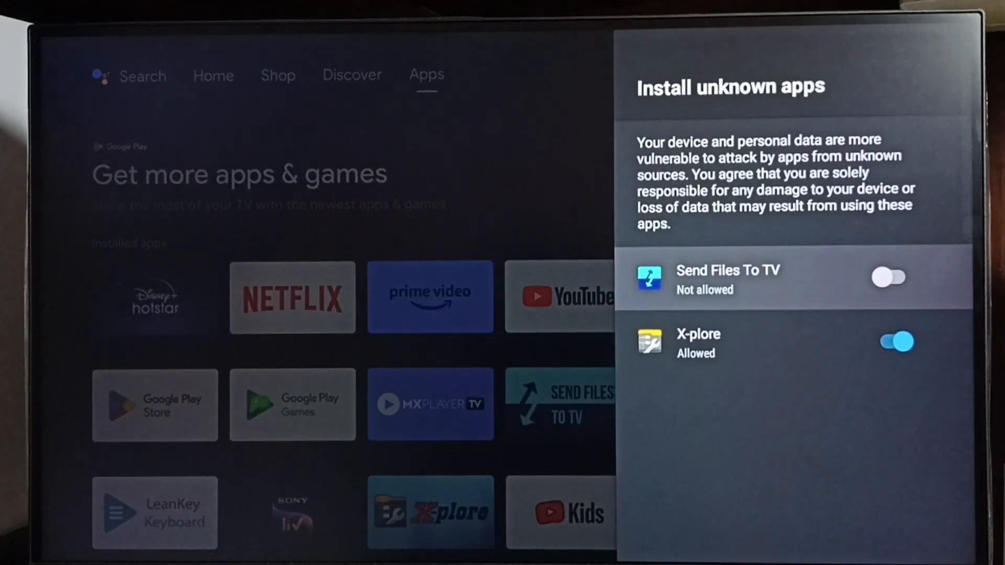
{"action": "left_click", "coordinate": [888, 277]}
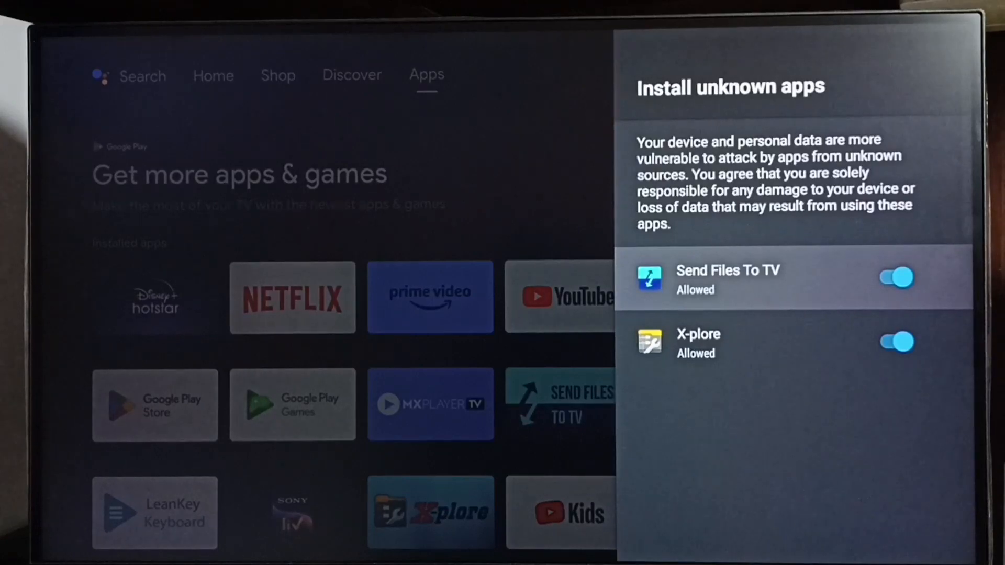
{"action": "key", "text": "Back"}
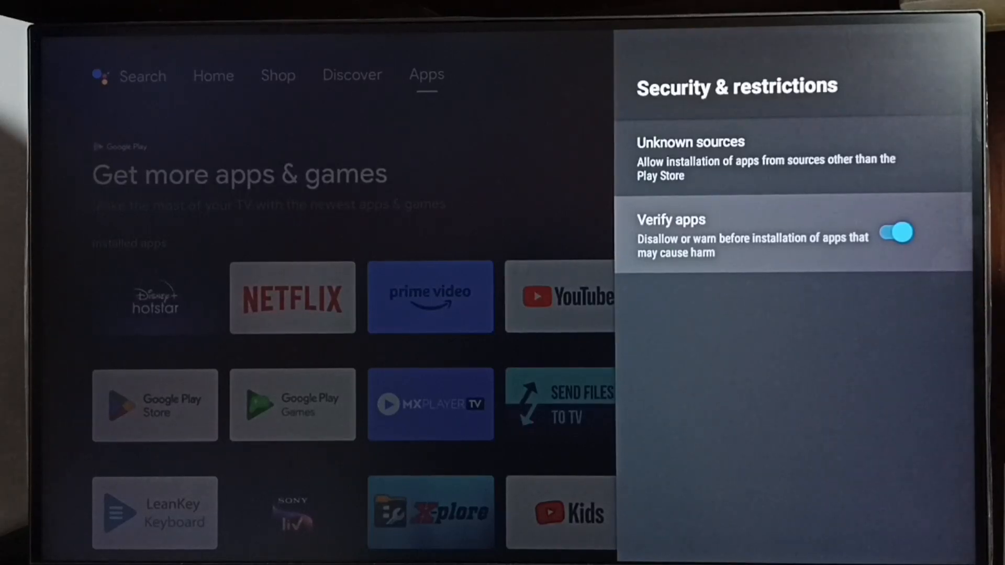
{"action": "left_click", "coordinate": [895, 232]}
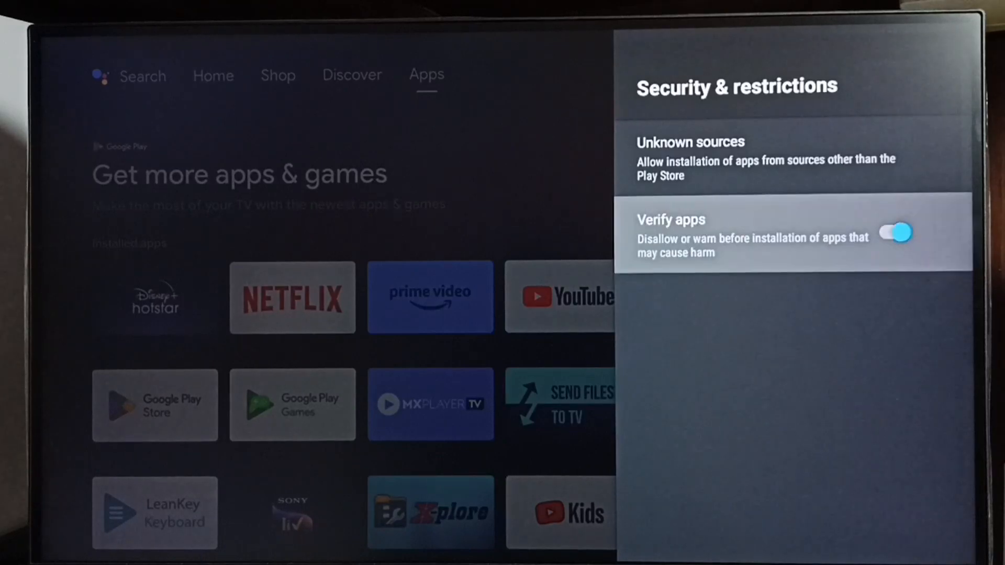
{"action": "left_click", "coordinate": [893, 232]}
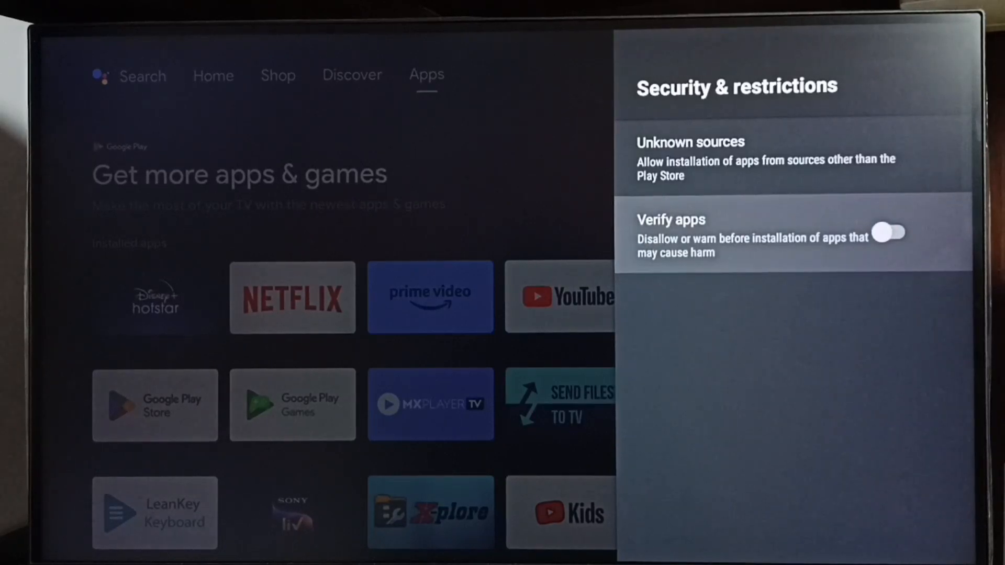